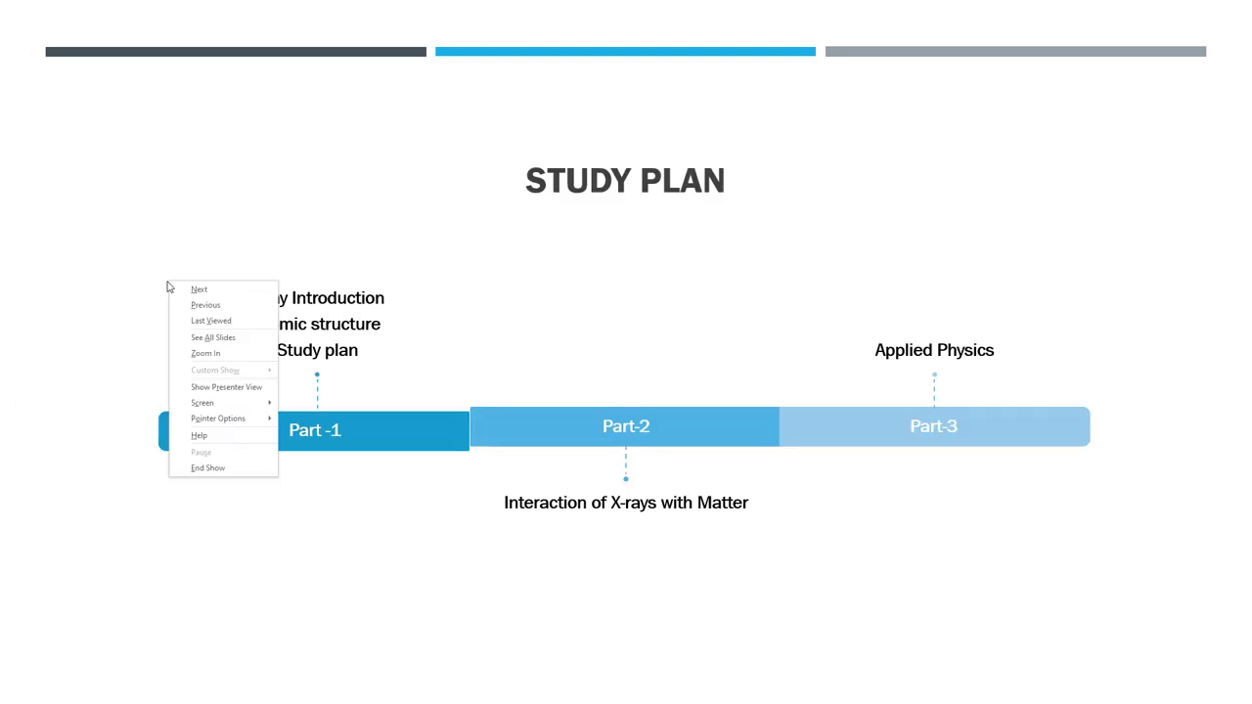
Switch the slideshow pointer to the Pen through Pointer Options
{"action": "left_click", "coordinate": [219, 418]}
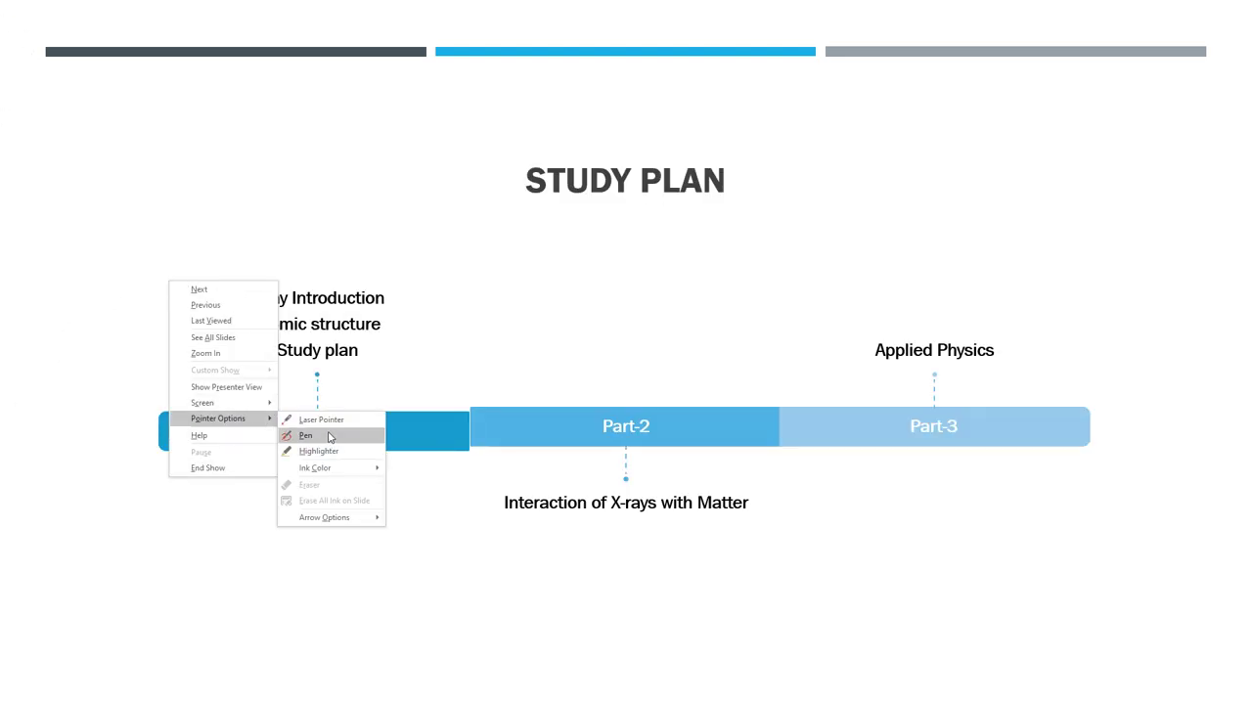
{"action": "left_click", "coordinate": [305, 436]}
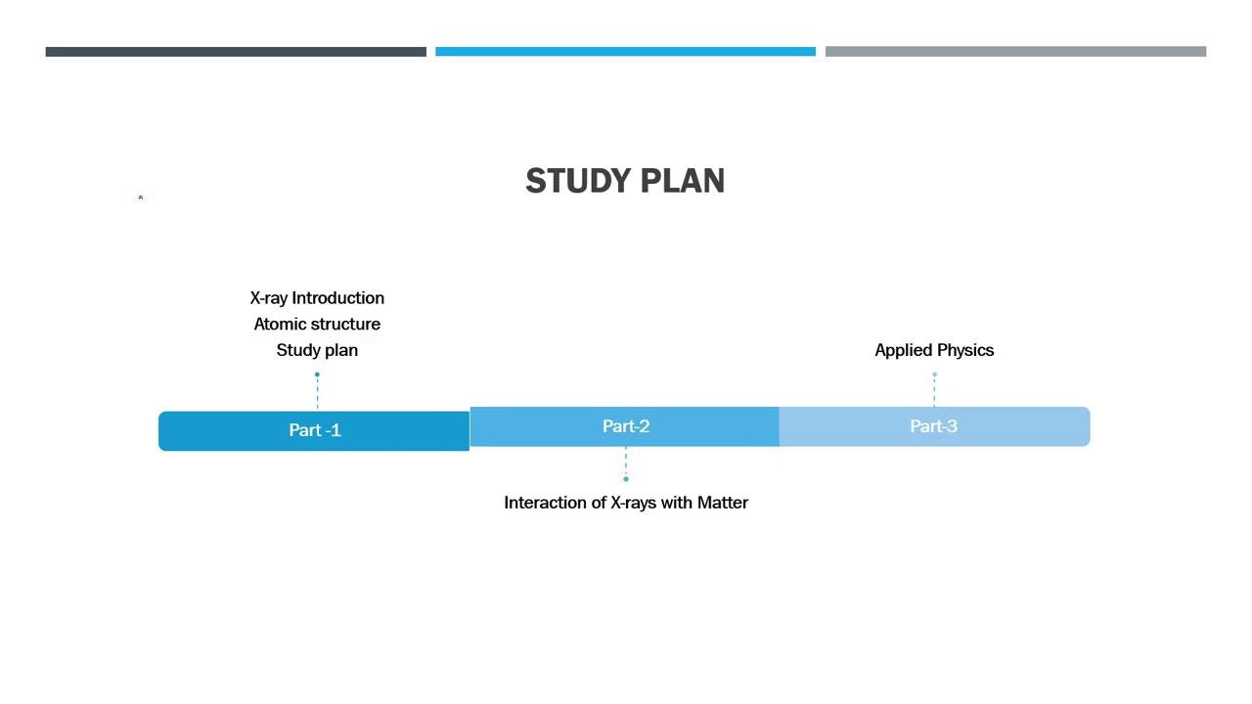
Circle the Part -1 topic list in red ink and strike through X-ray Introduction and Study plan
{"action": "left_click_drag", "start_coordinate": [240, 313], "coordinate": [391, 298]}
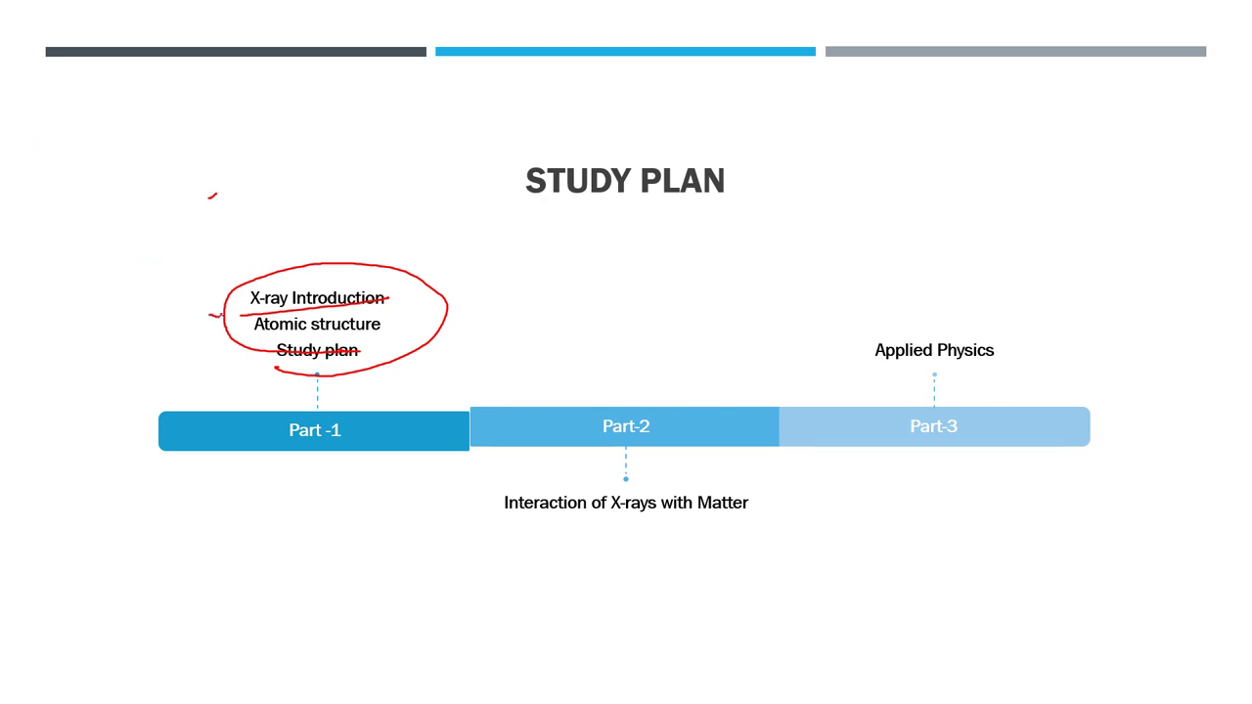
Bring up the slideshow right-click command menu over the slide
{"action": "right_click", "coordinate": [186, 284]}
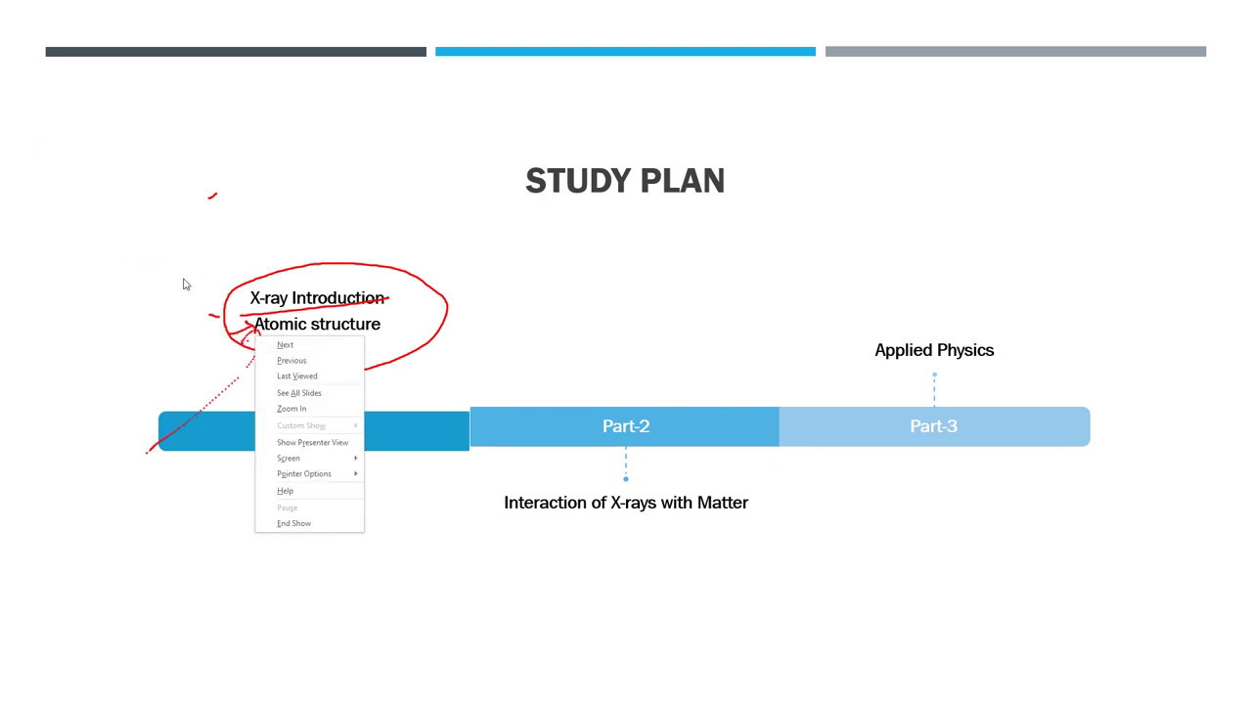
{"action": "mouse_move", "coordinate": [184, 349]}
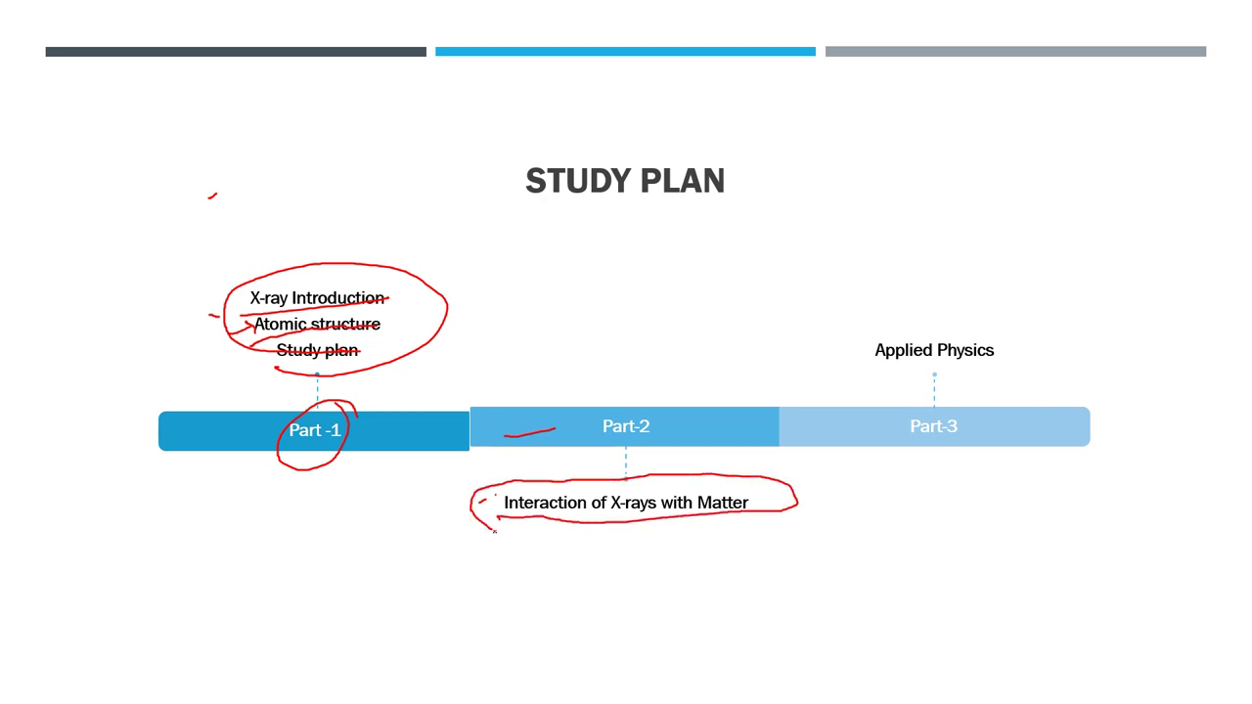
Draw a red oval around Applied Physics, with short strokes near Part 1 and Part 2
{"action": "left_click_drag", "start_coordinate": [494, 528], "coordinate": [543, 523]}
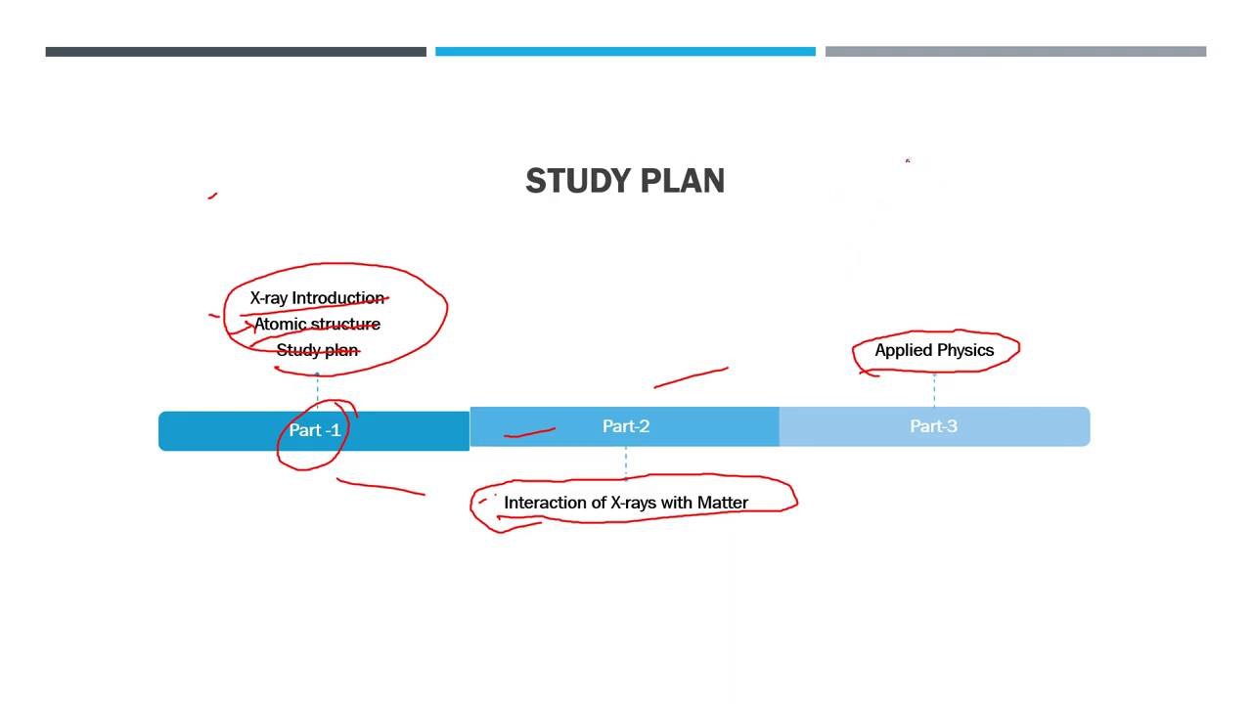
Handwrite X-rays, CT, Mammo and DEXA notes above Applied Physics, linked by an ink line
{"action": "left_click_drag", "start_coordinate": [861, 166], "coordinate": [1046, 127]}
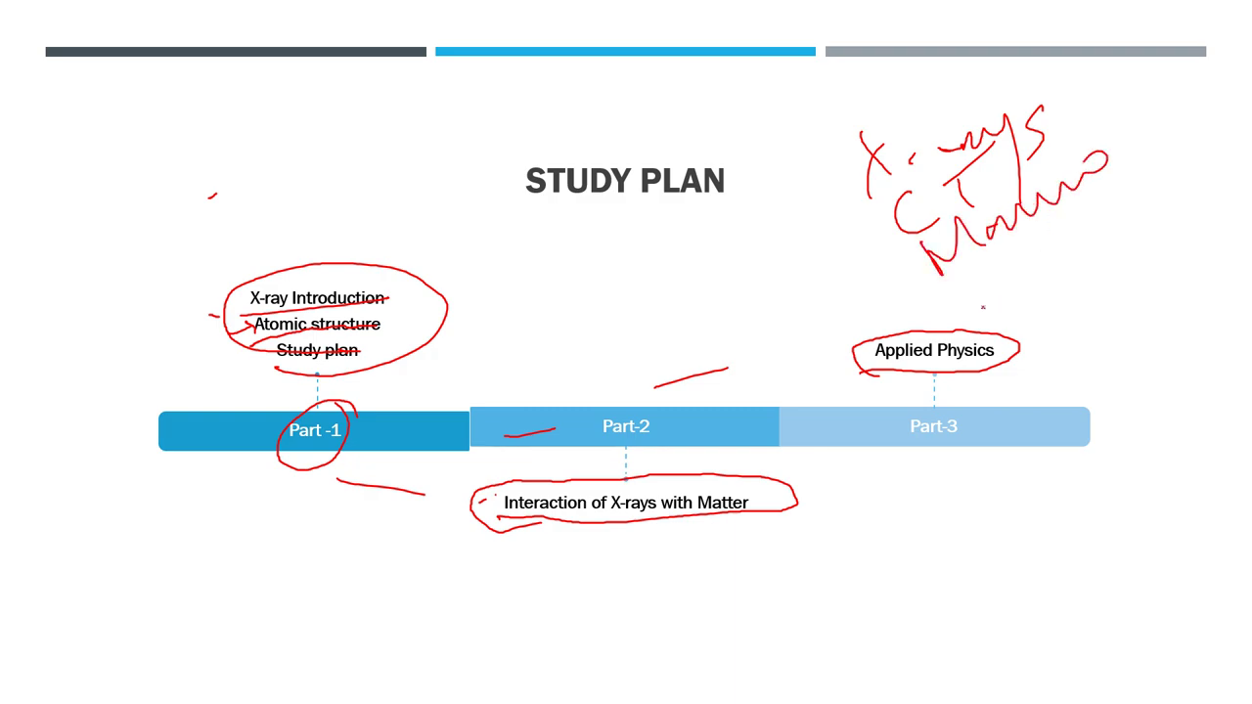
{"action": "left_click_drag", "start_coordinate": [968, 273], "coordinate": [993, 303]}
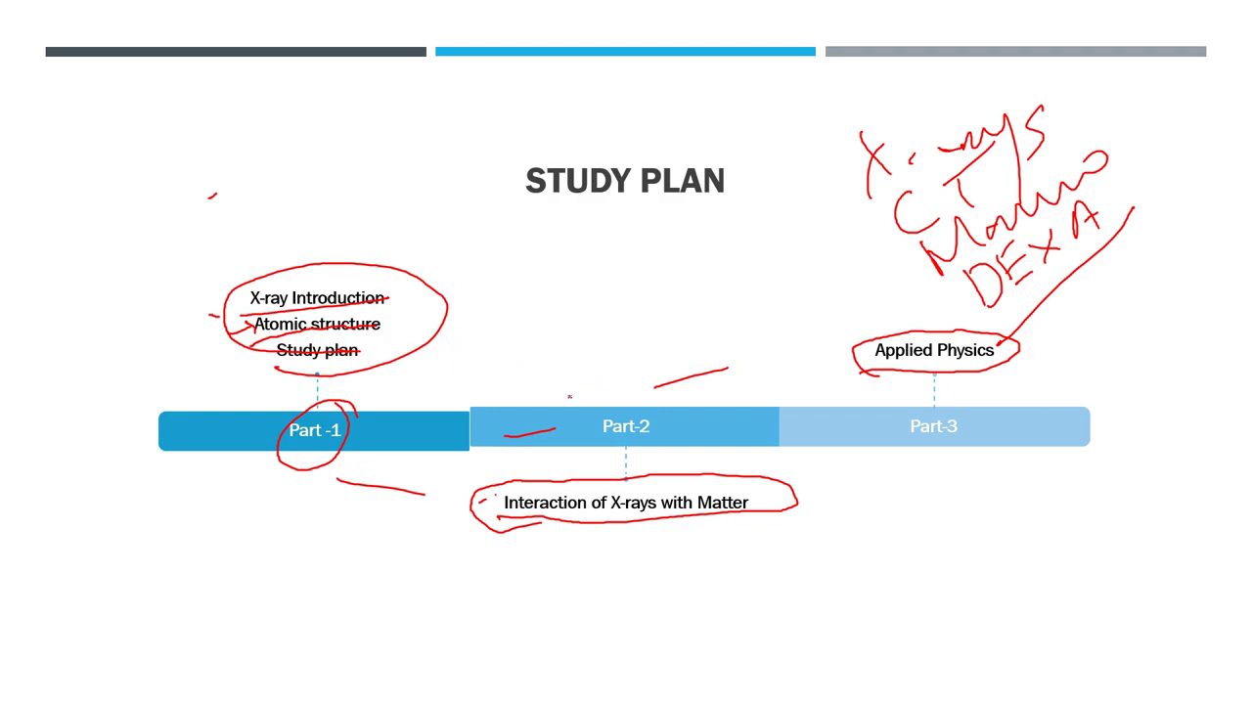
{"action": "mouse_move", "coordinate": [570, 404]}
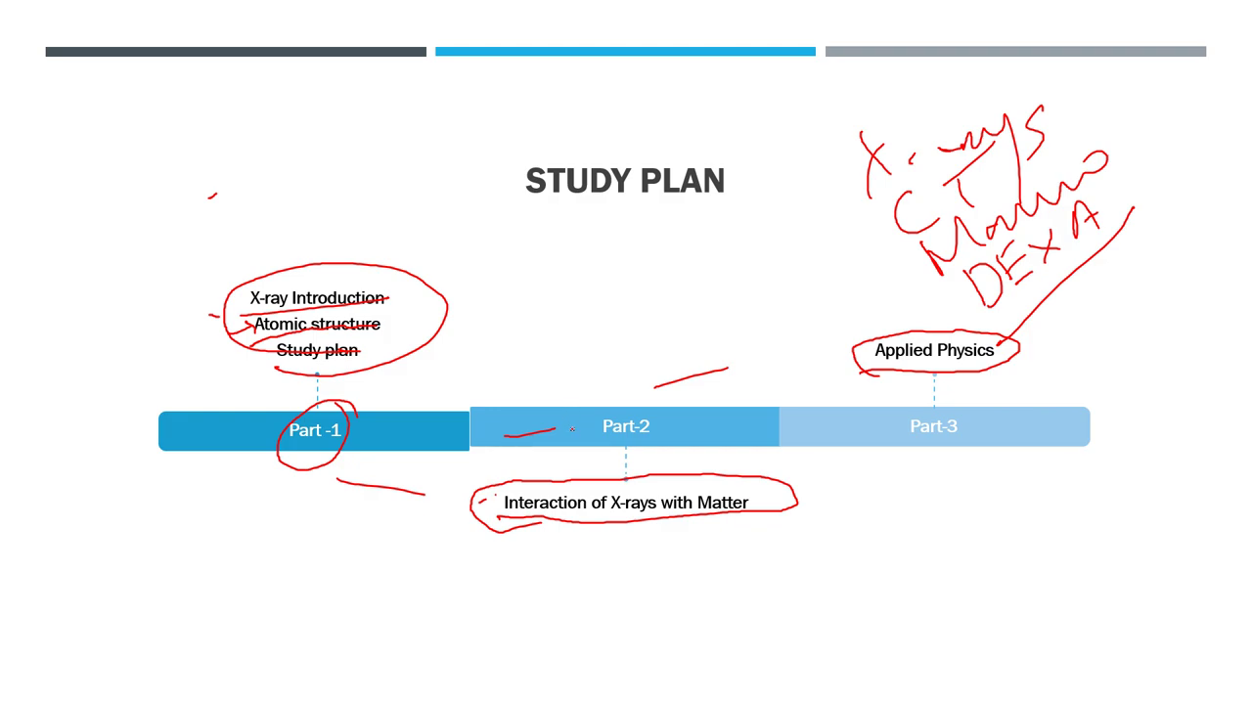
{"action": "mouse_move", "coordinate": [593, 421]}
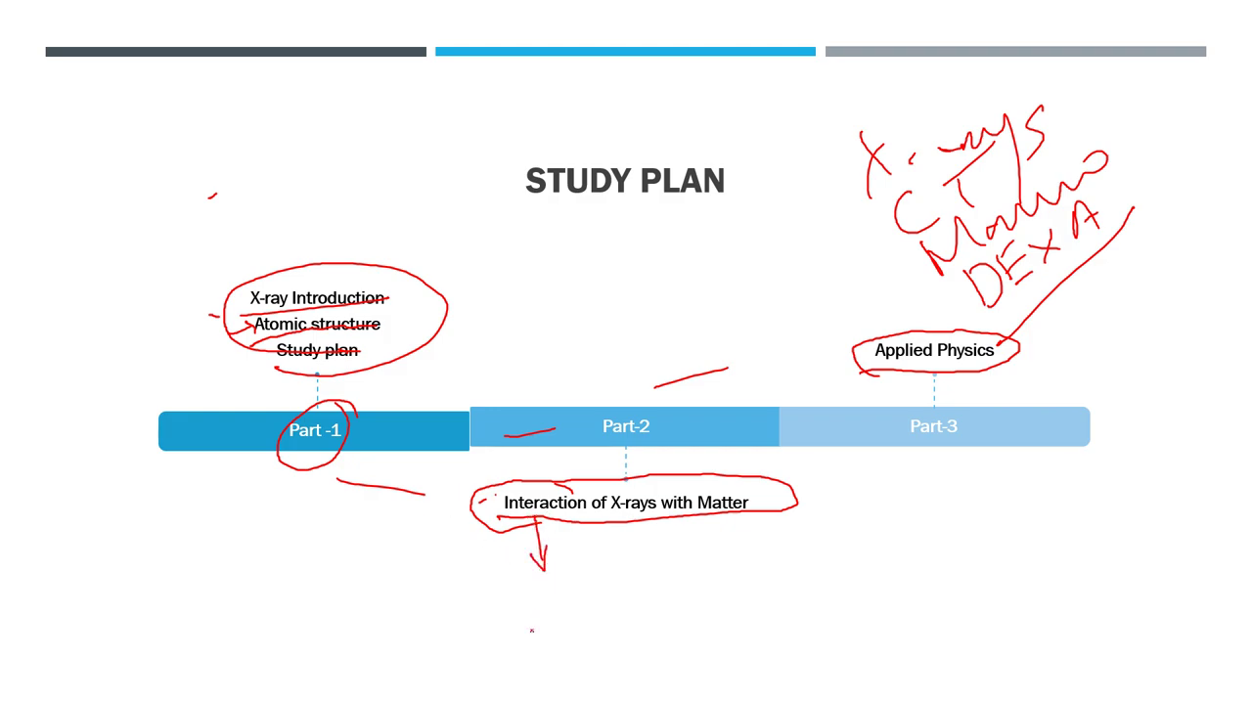
Handwrite notes starting with 'Scatter' below the arrow under Interaction of X-rays with Matter
{"action": "left_click_drag", "start_coordinate": [553, 548], "coordinate": [566, 582]}
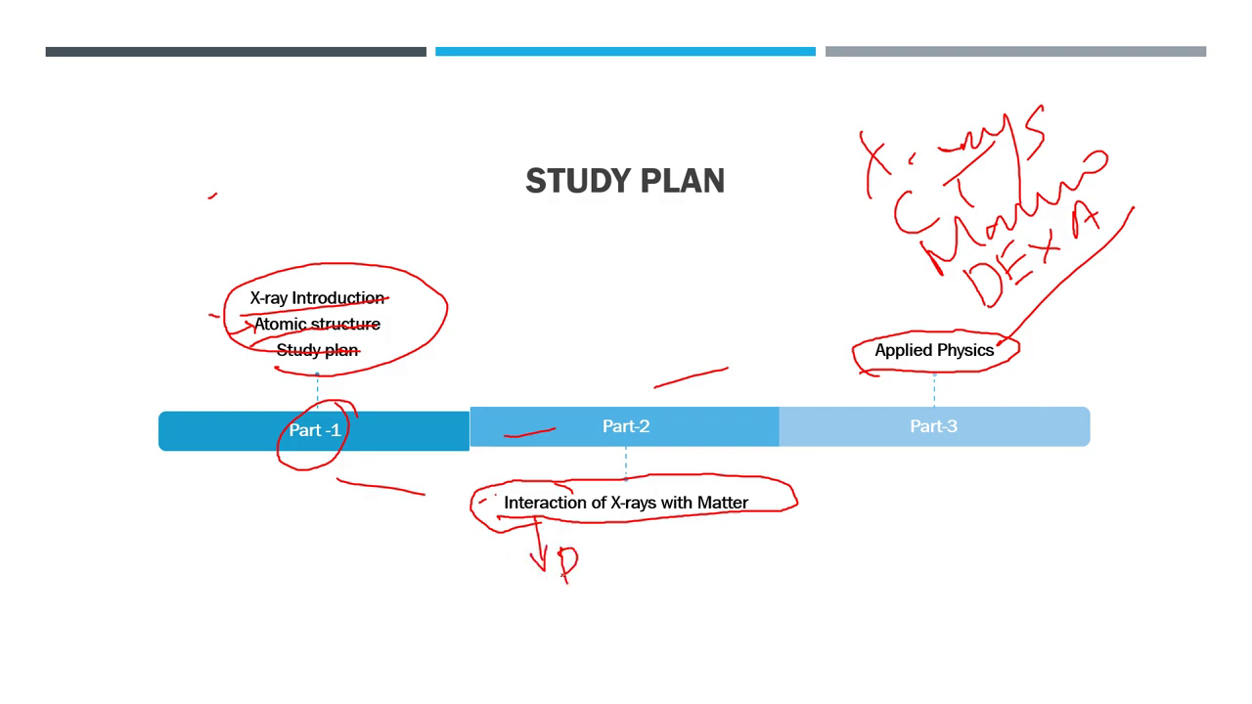
{"action": "left_click_drag", "start_coordinate": [587, 548], "coordinate": [616, 577]}
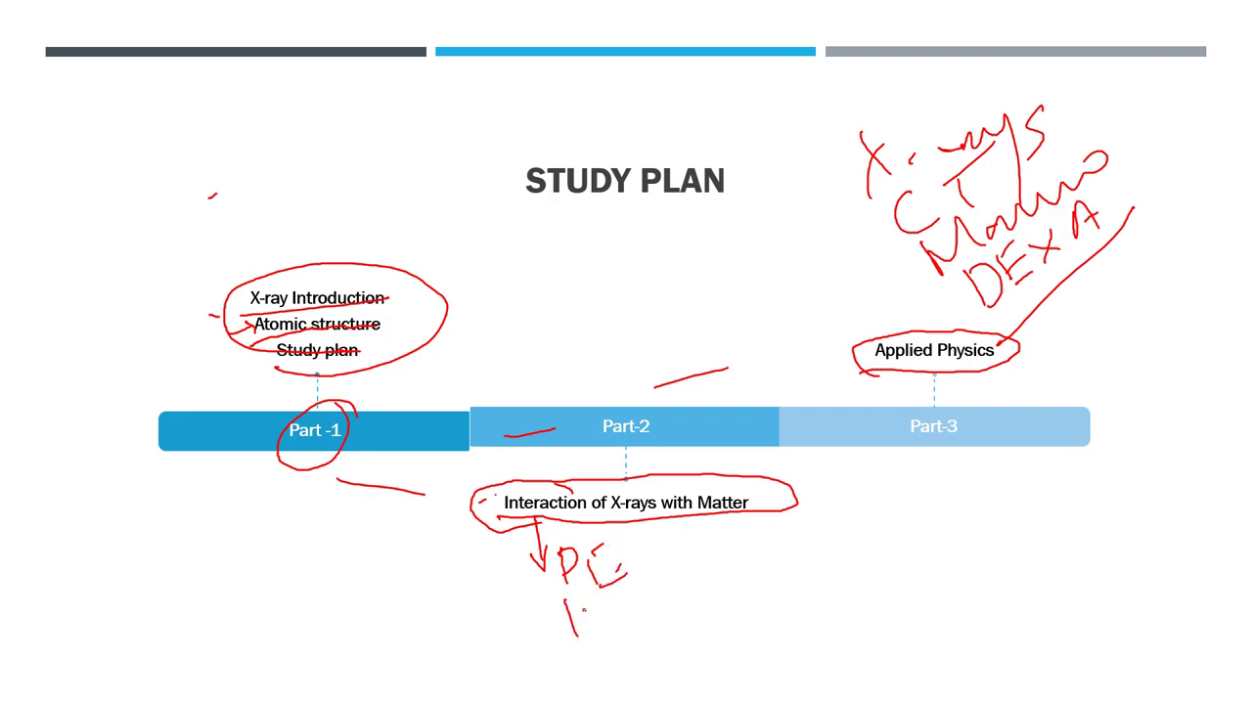
{"action": "left_click_drag", "start_coordinate": [562, 617], "coordinate": [582, 601]}
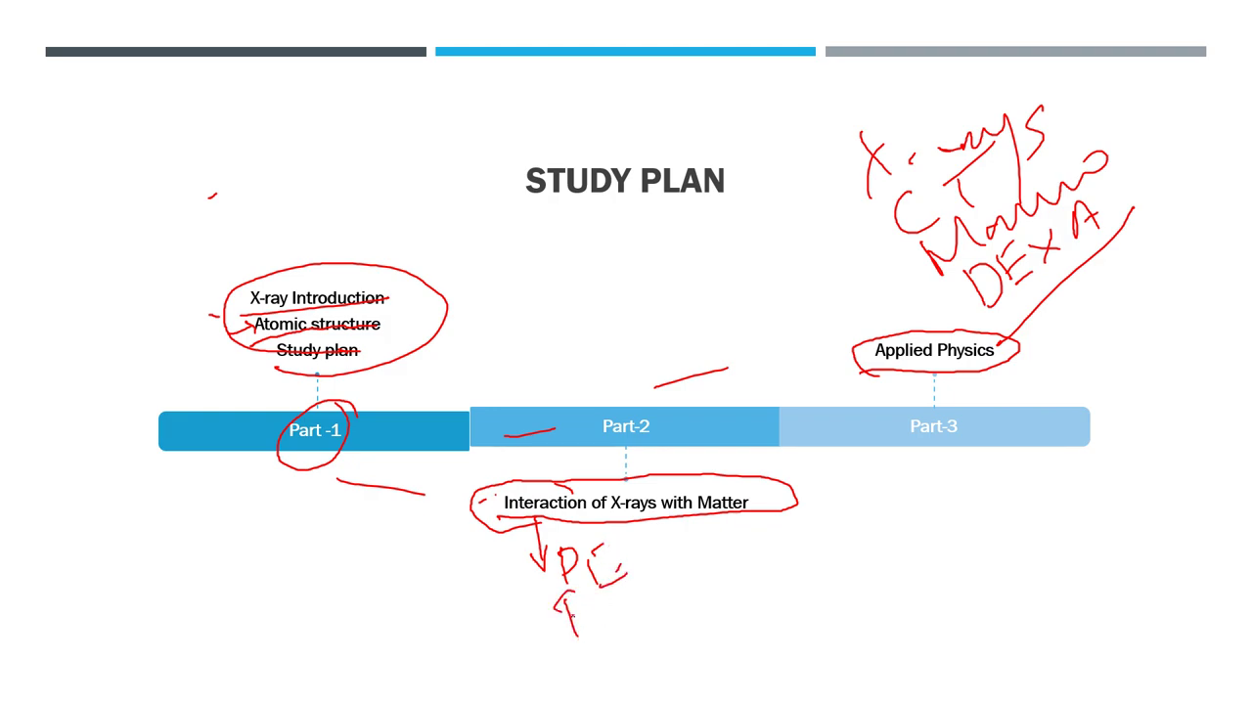
{"action": "left_click_drag", "start_coordinate": [553, 626], "coordinate": [705, 582]}
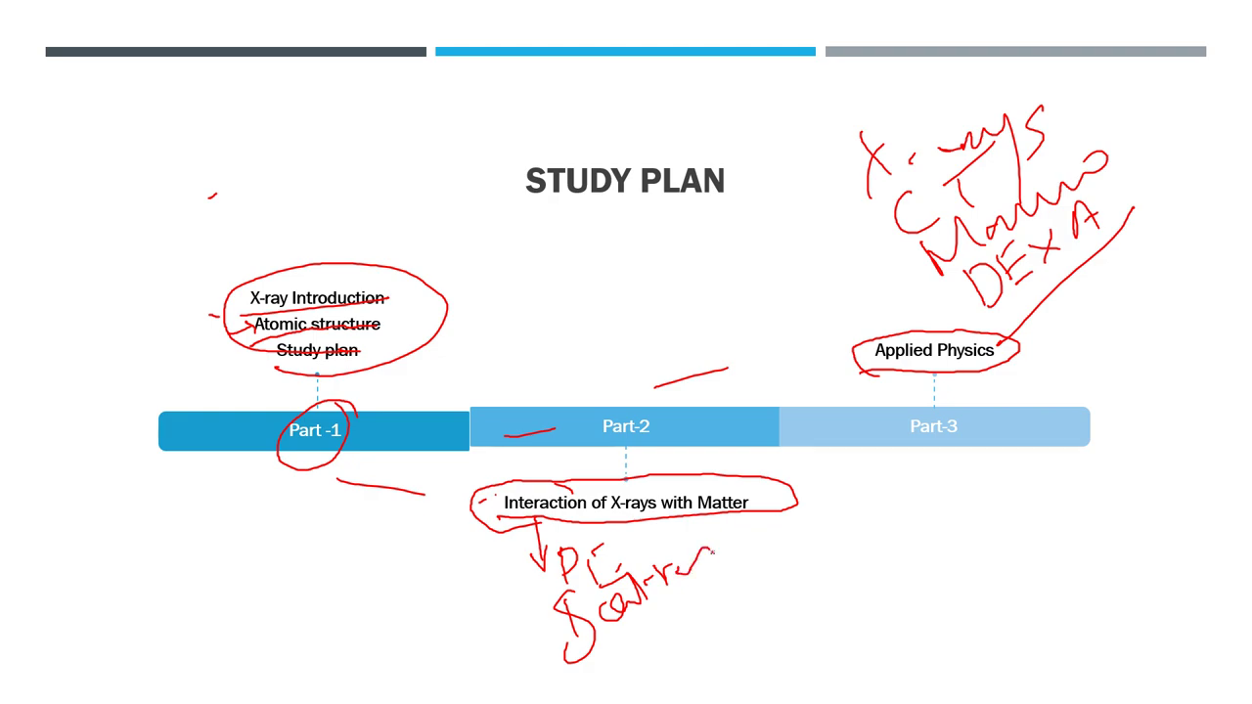